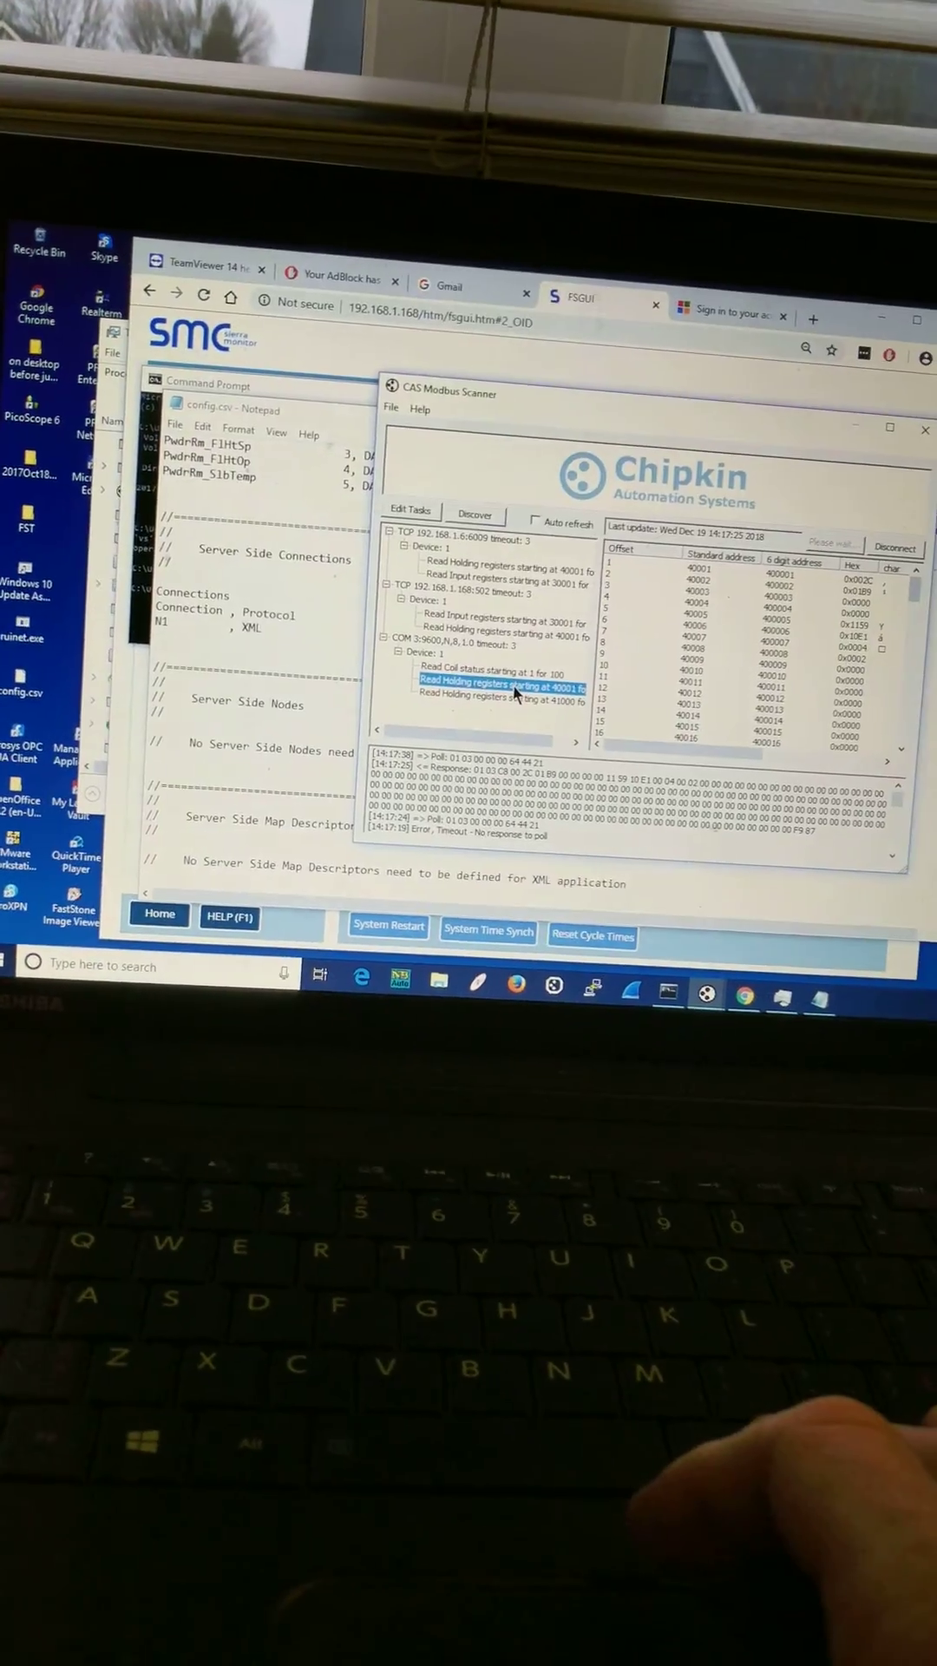
Step: Poll the COM 3 serial device to read its coil values starting at address 00001
{"action": "left_click", "coordinate": [492, 683]}
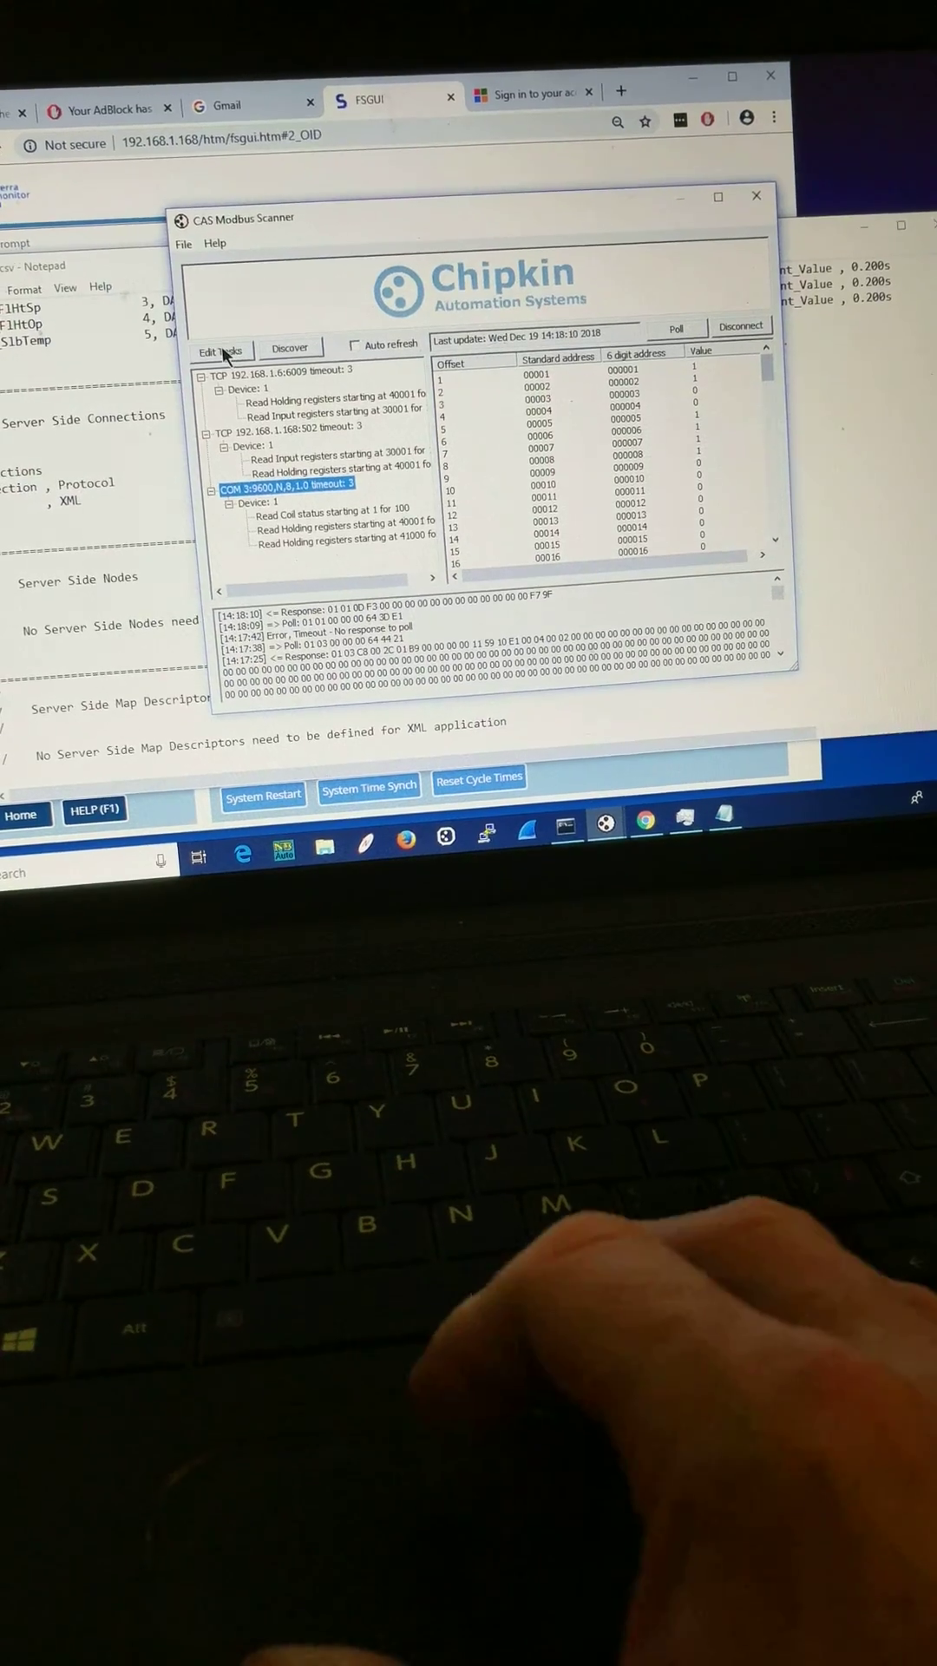
Step: Change the COM 3 serial task's device number from 1 to 11 and confirm
{"action": "left_click", "coordinate": [218, 350]}
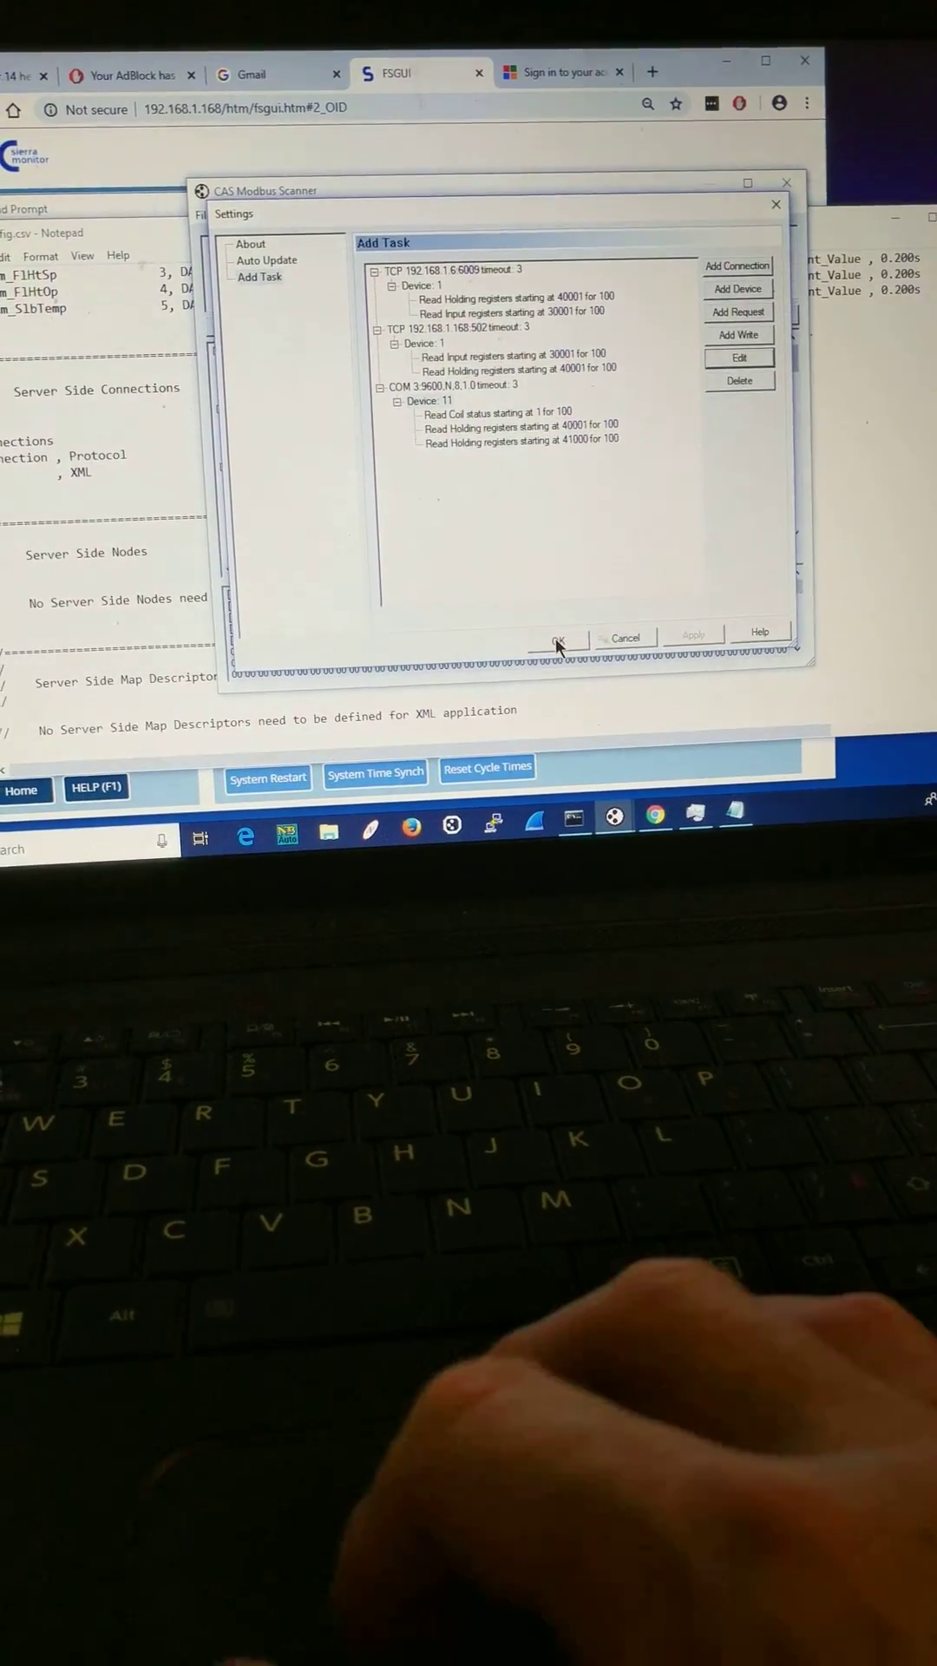
{"action": "left_click", "coordinate": [559, 638]}
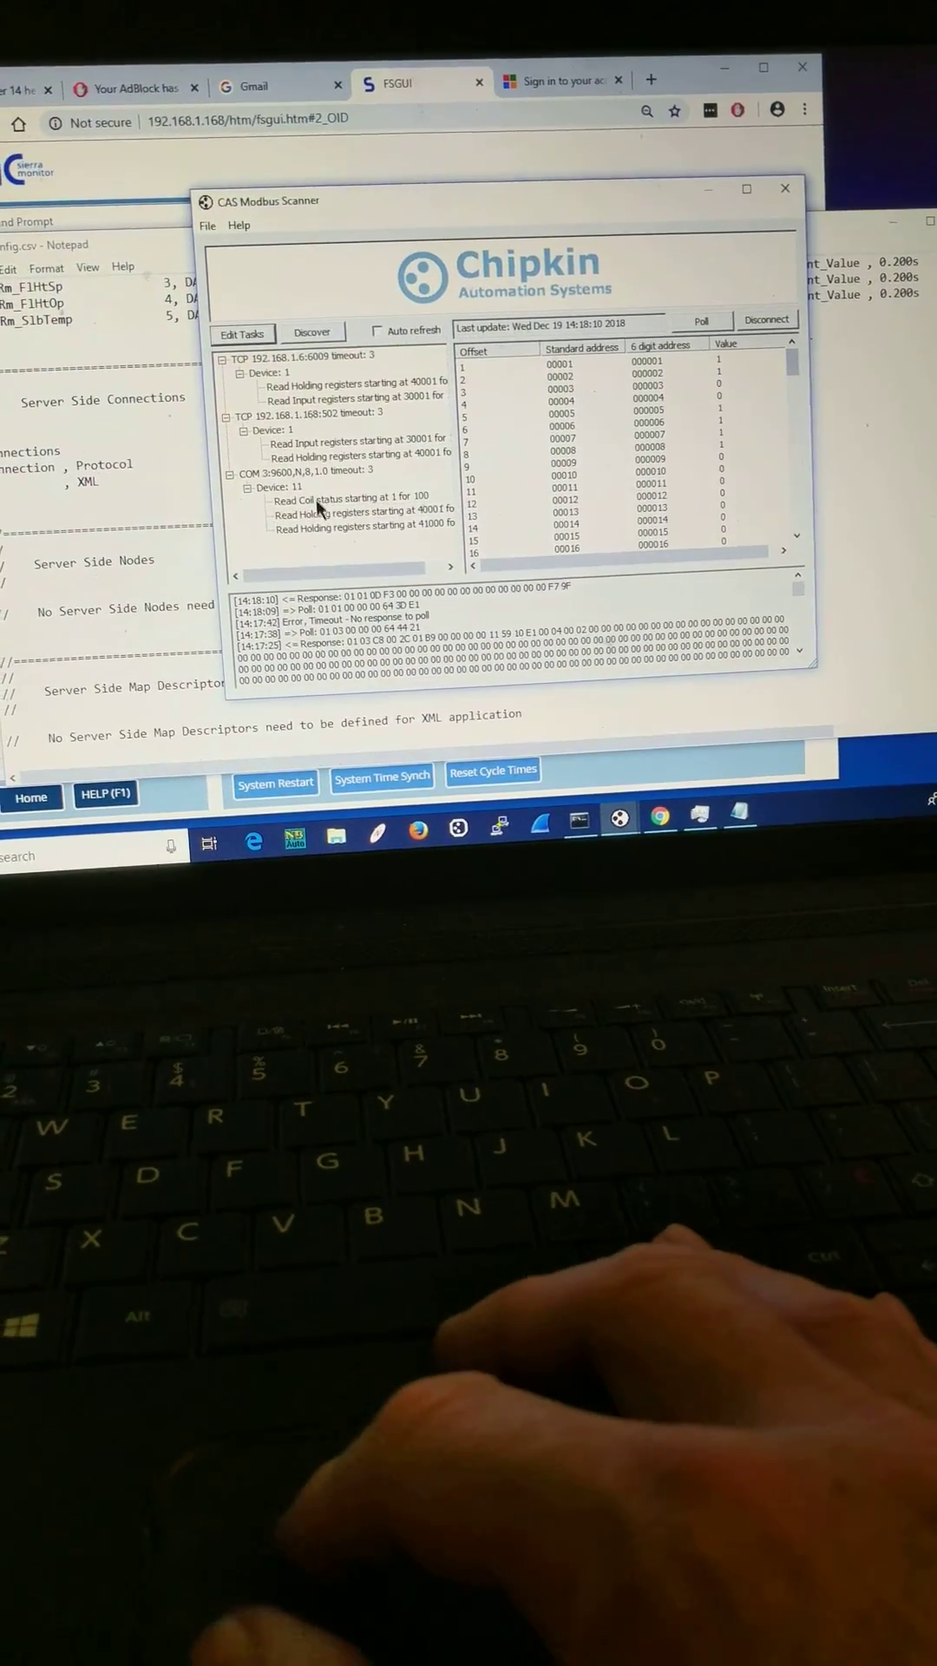